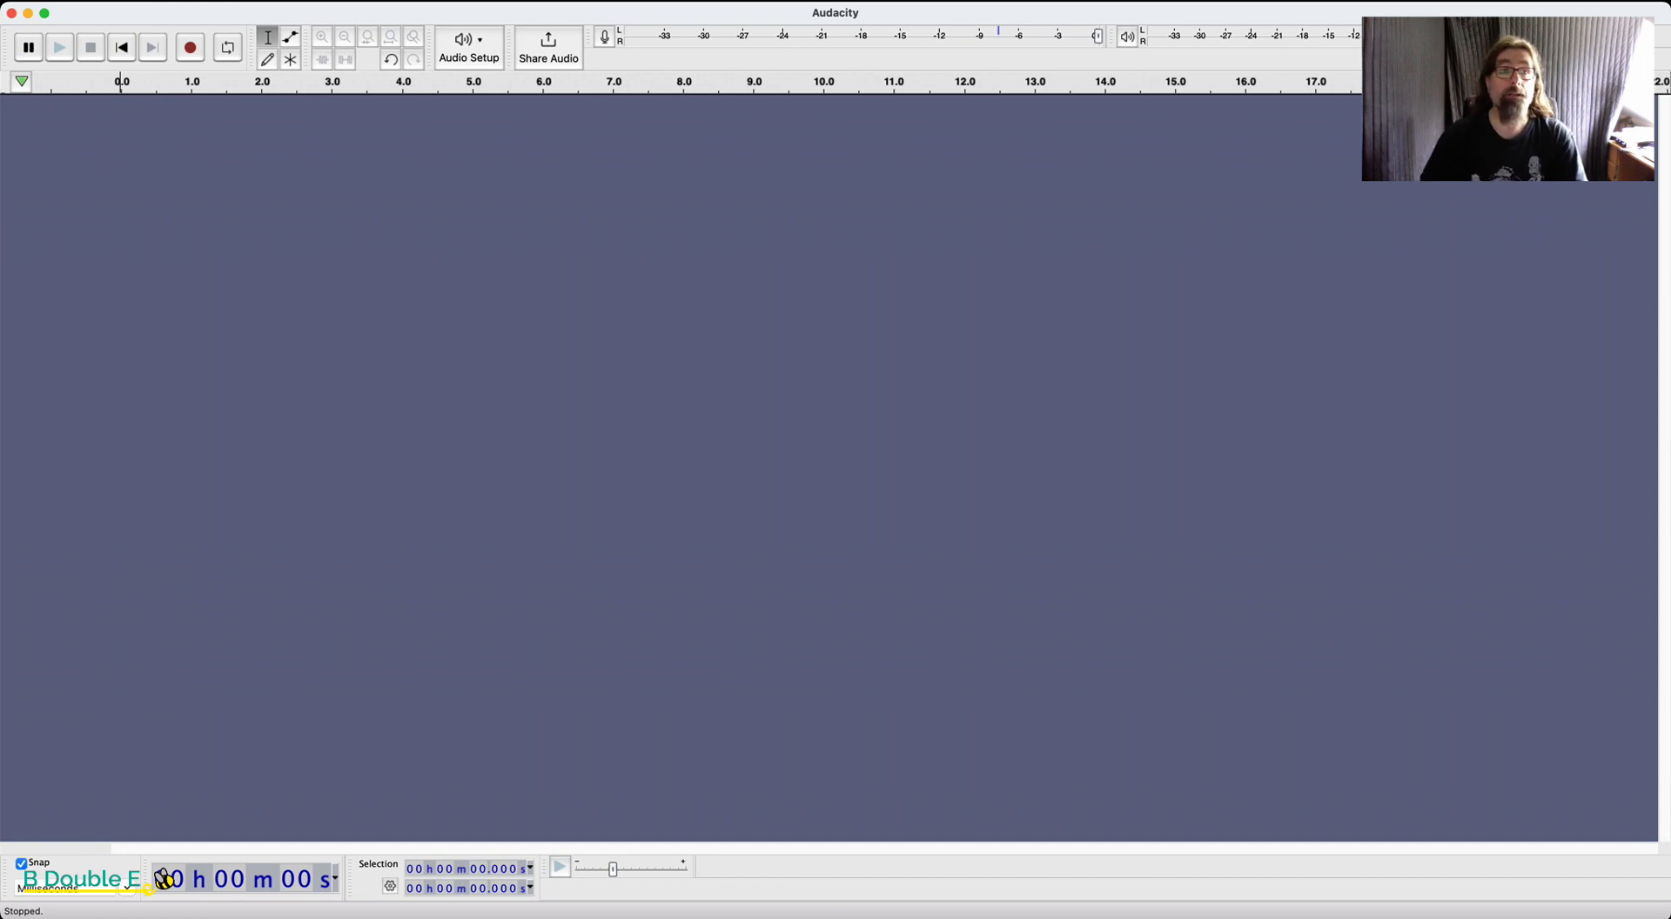
{"action": "mouse_move", "coordinate": [129, 430]}
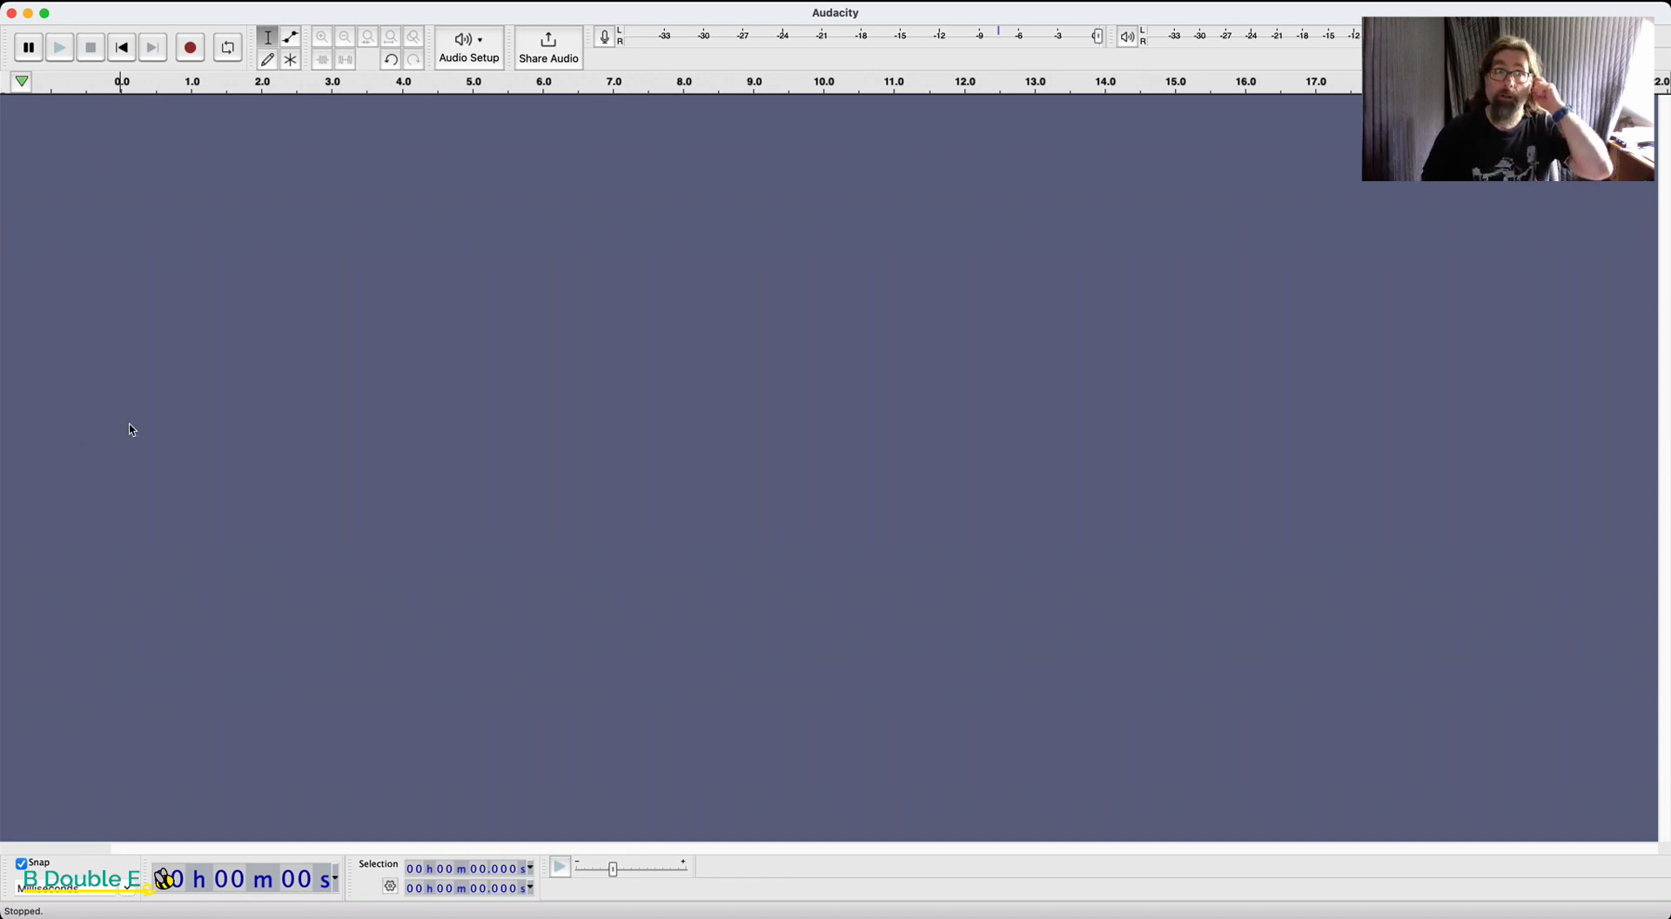
Confirm Recording preferences with a 3-second pre-roll and 10 ms crossfade
{"action": "left_click", "coordinate": [65, 7]}
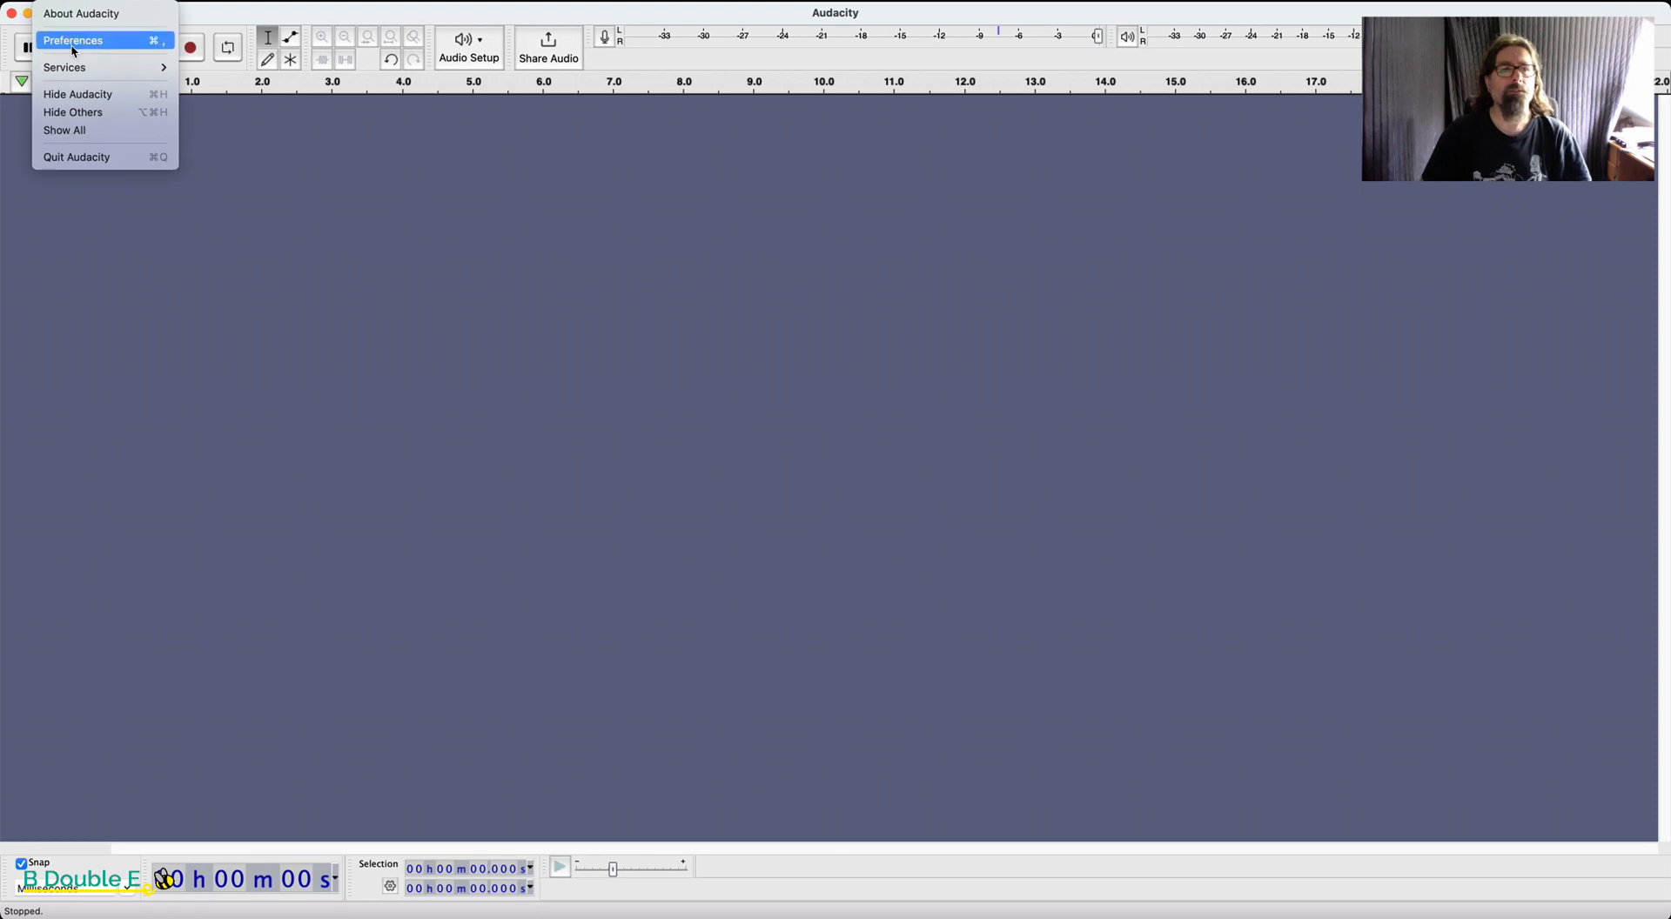
{"action": "left_click", "coordinate": [73, 40]}
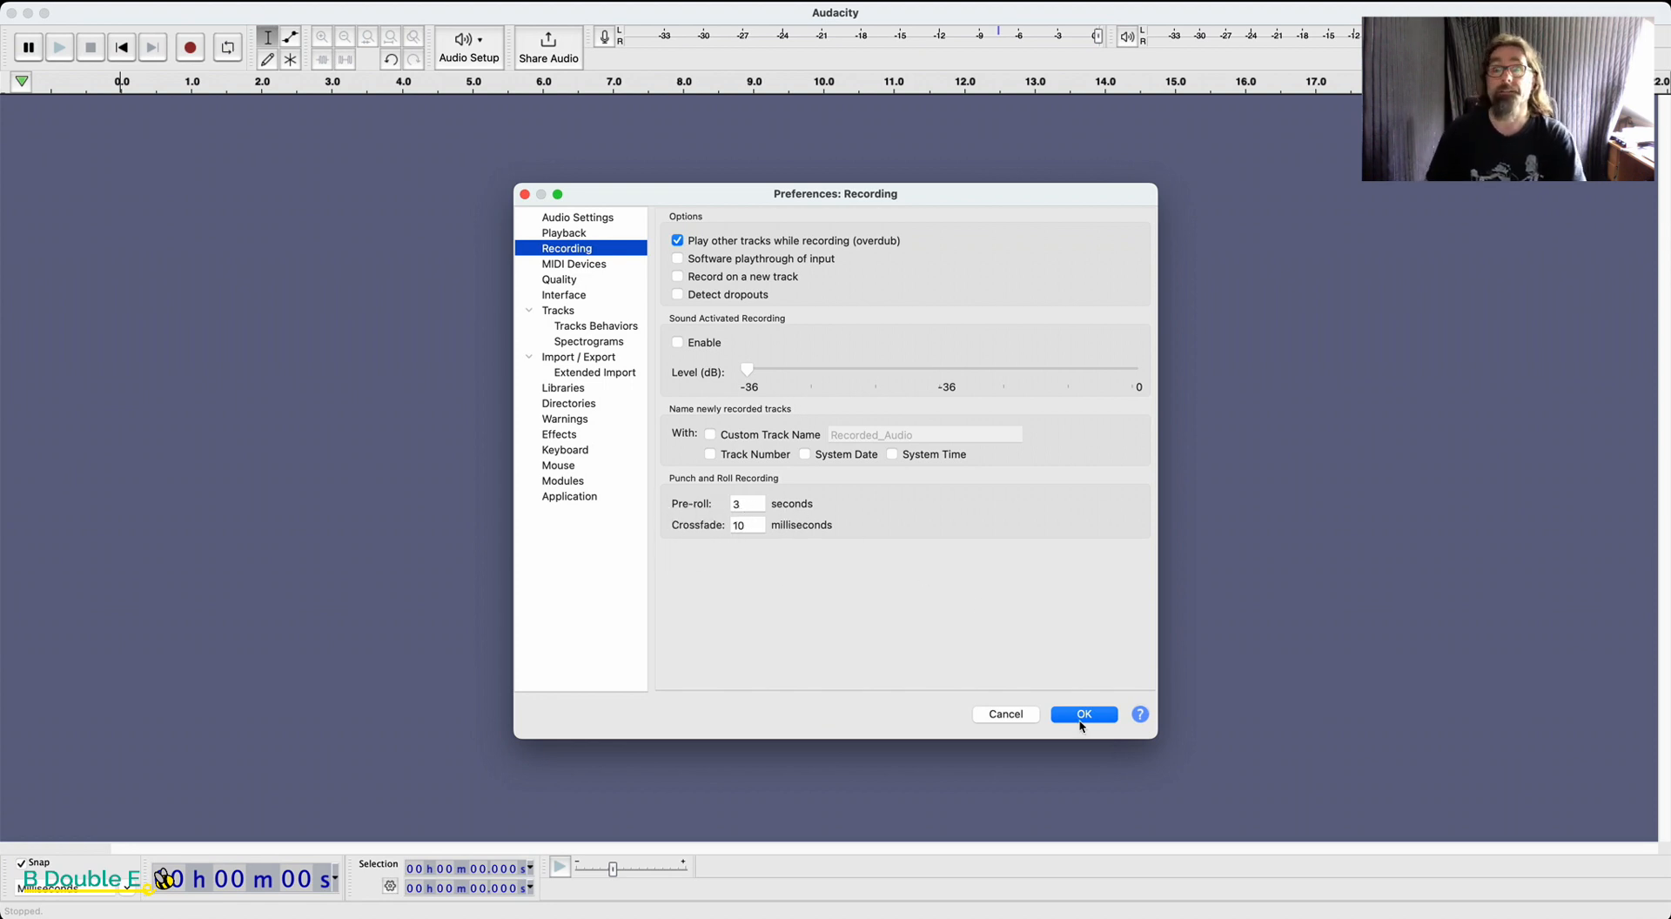
{"action": "left_click", "coordinate": [1082, 713]}
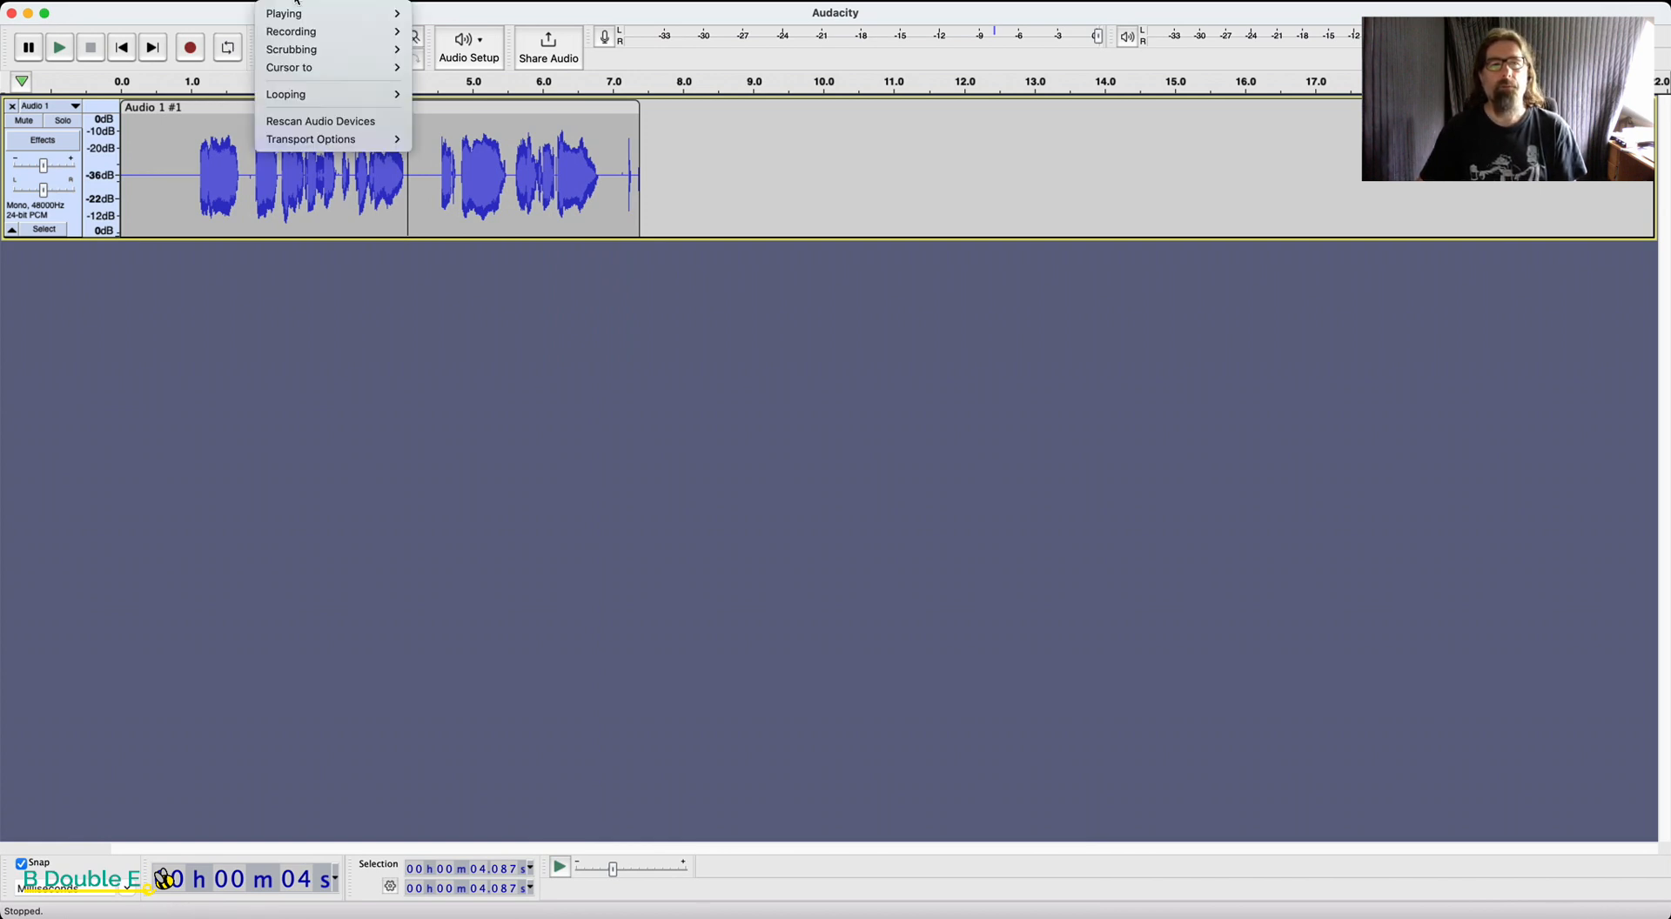
{"action": "mouse_move", "coordinate": [291, 32]}
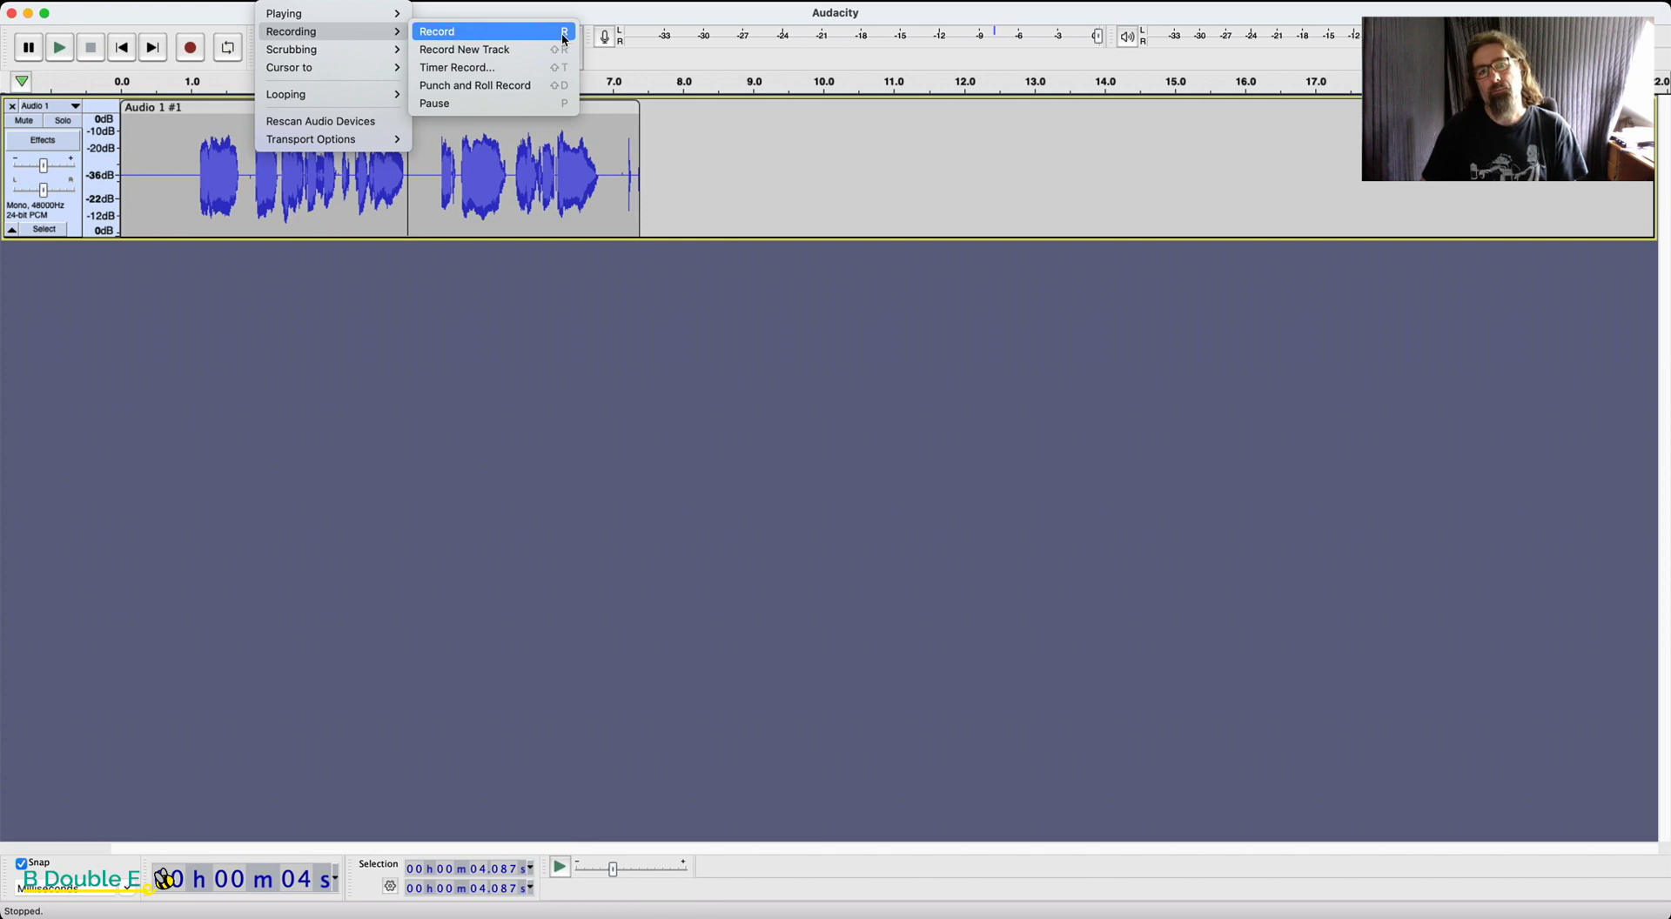
{"action": "mouse_move", "coordinate": [475, 103]}
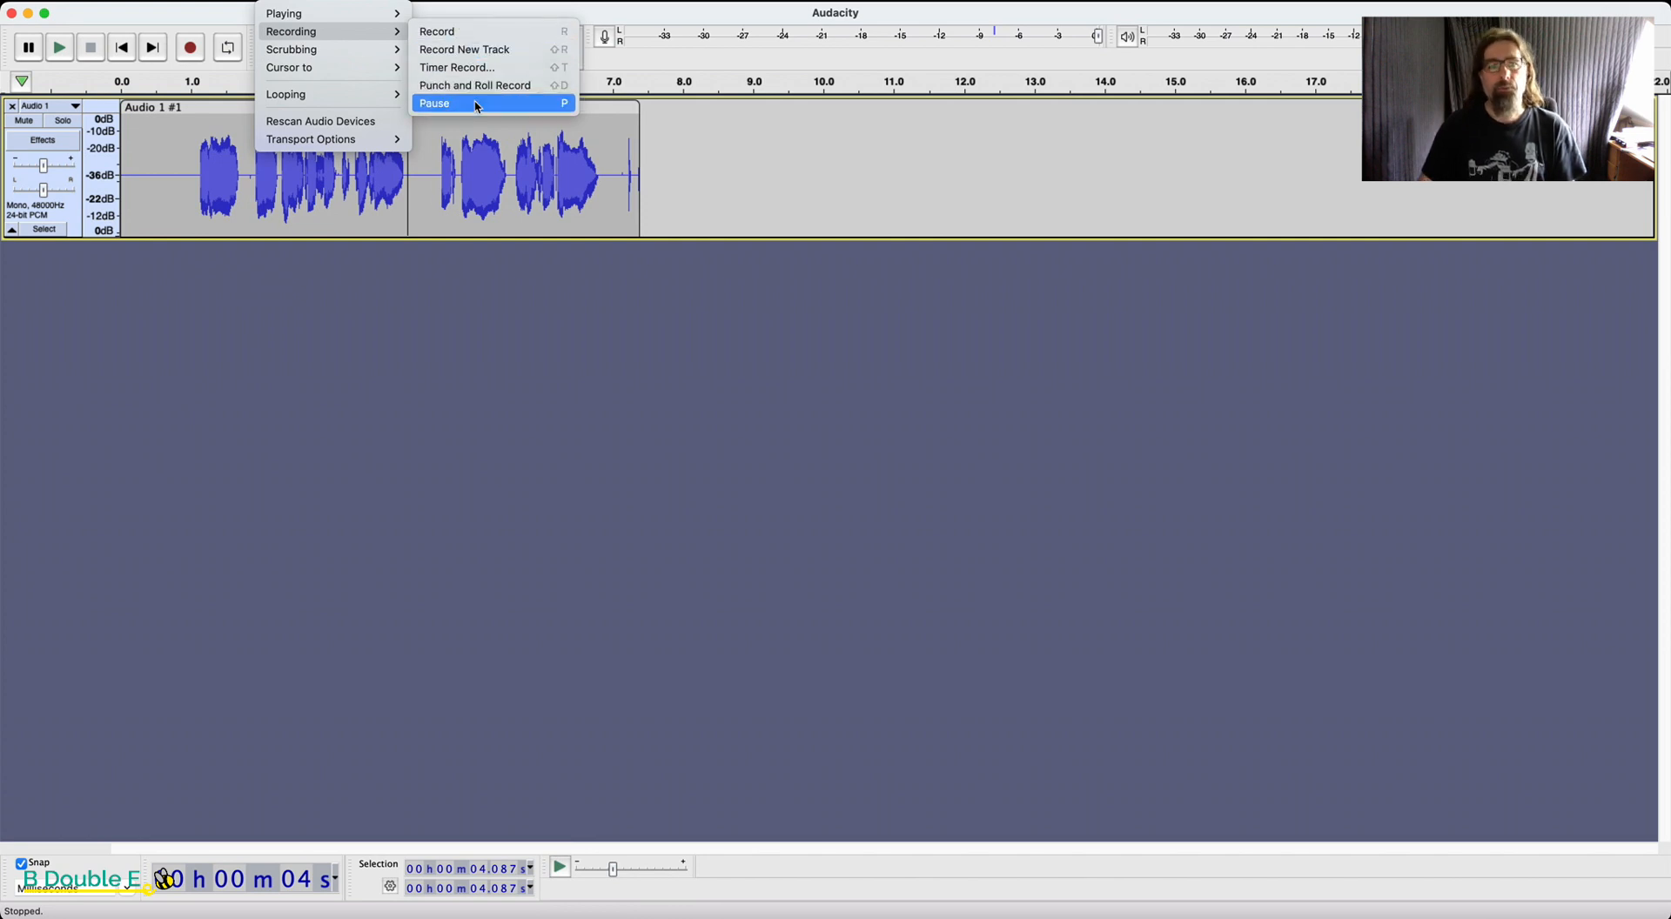
{"action": "mouse_move", "coordinate": [473, 85]}
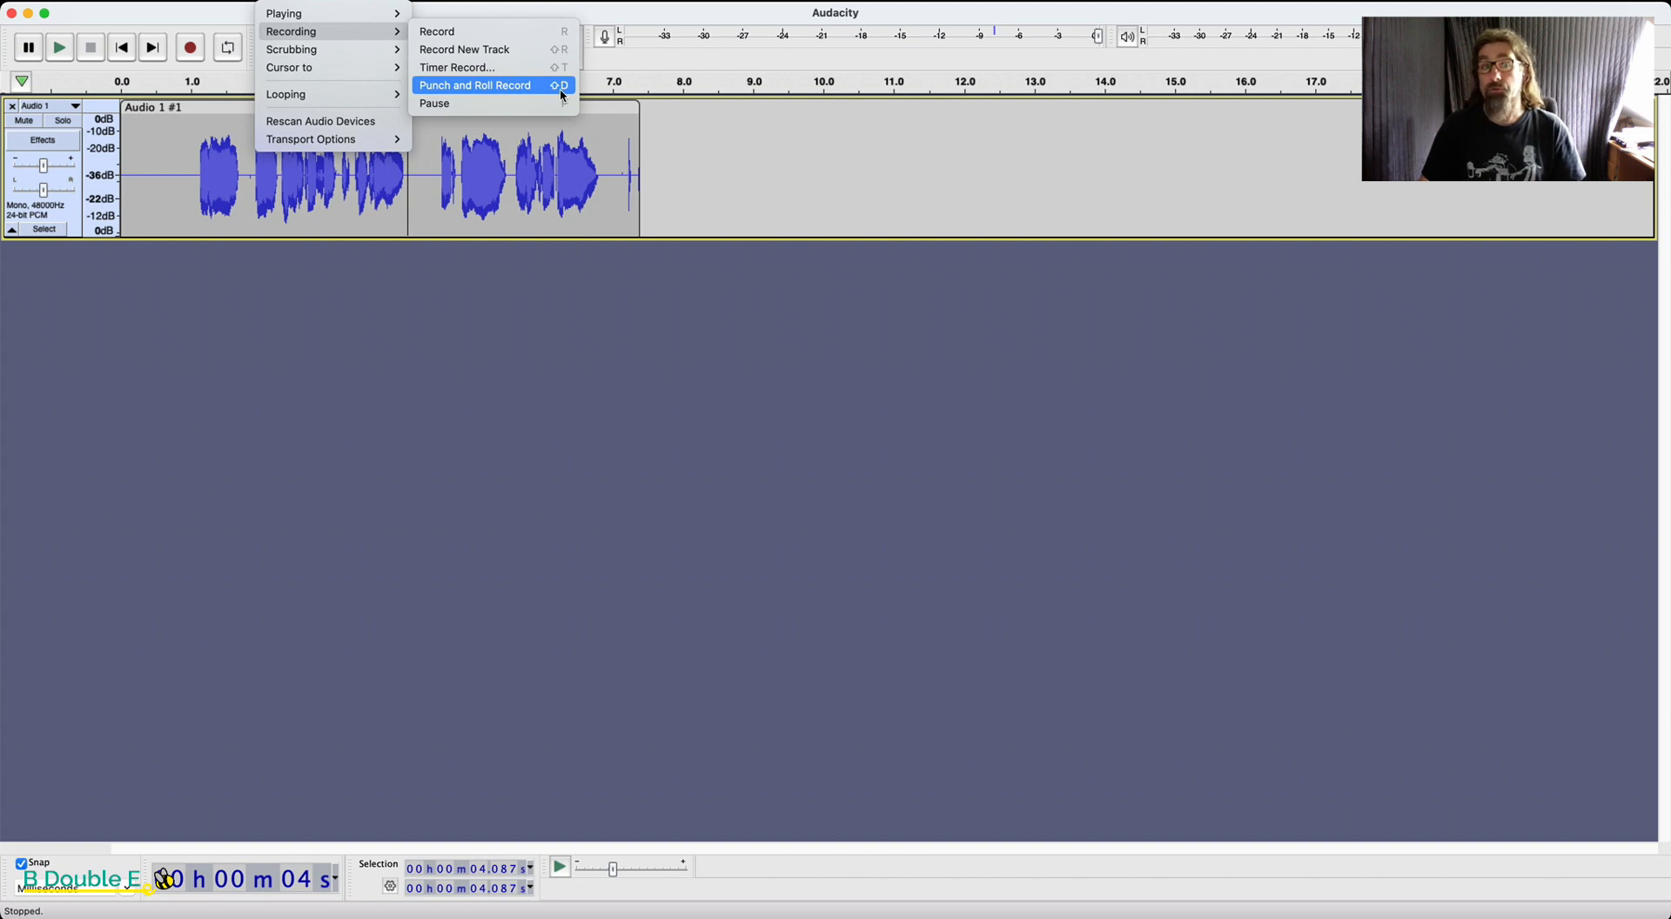
{"action": "left_click", "coordinate": [623, 420]}
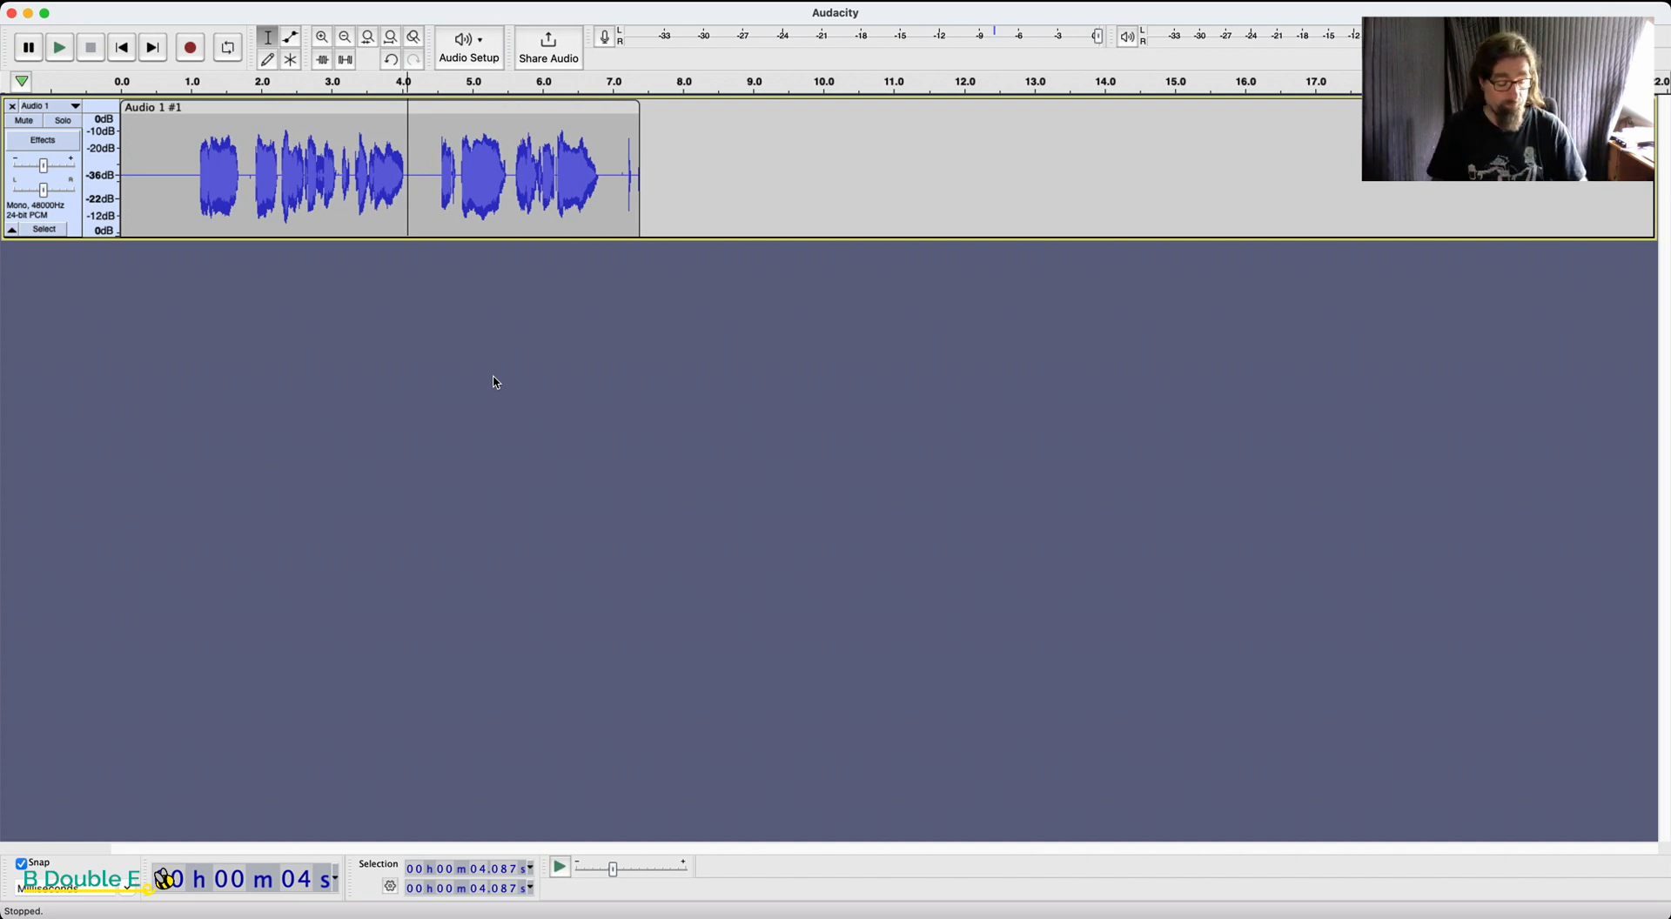
Punch-and-roll record (Shift+D) from about 4 seconds, speak the corrected part, then stop
{"action": "key", "text": "d"}
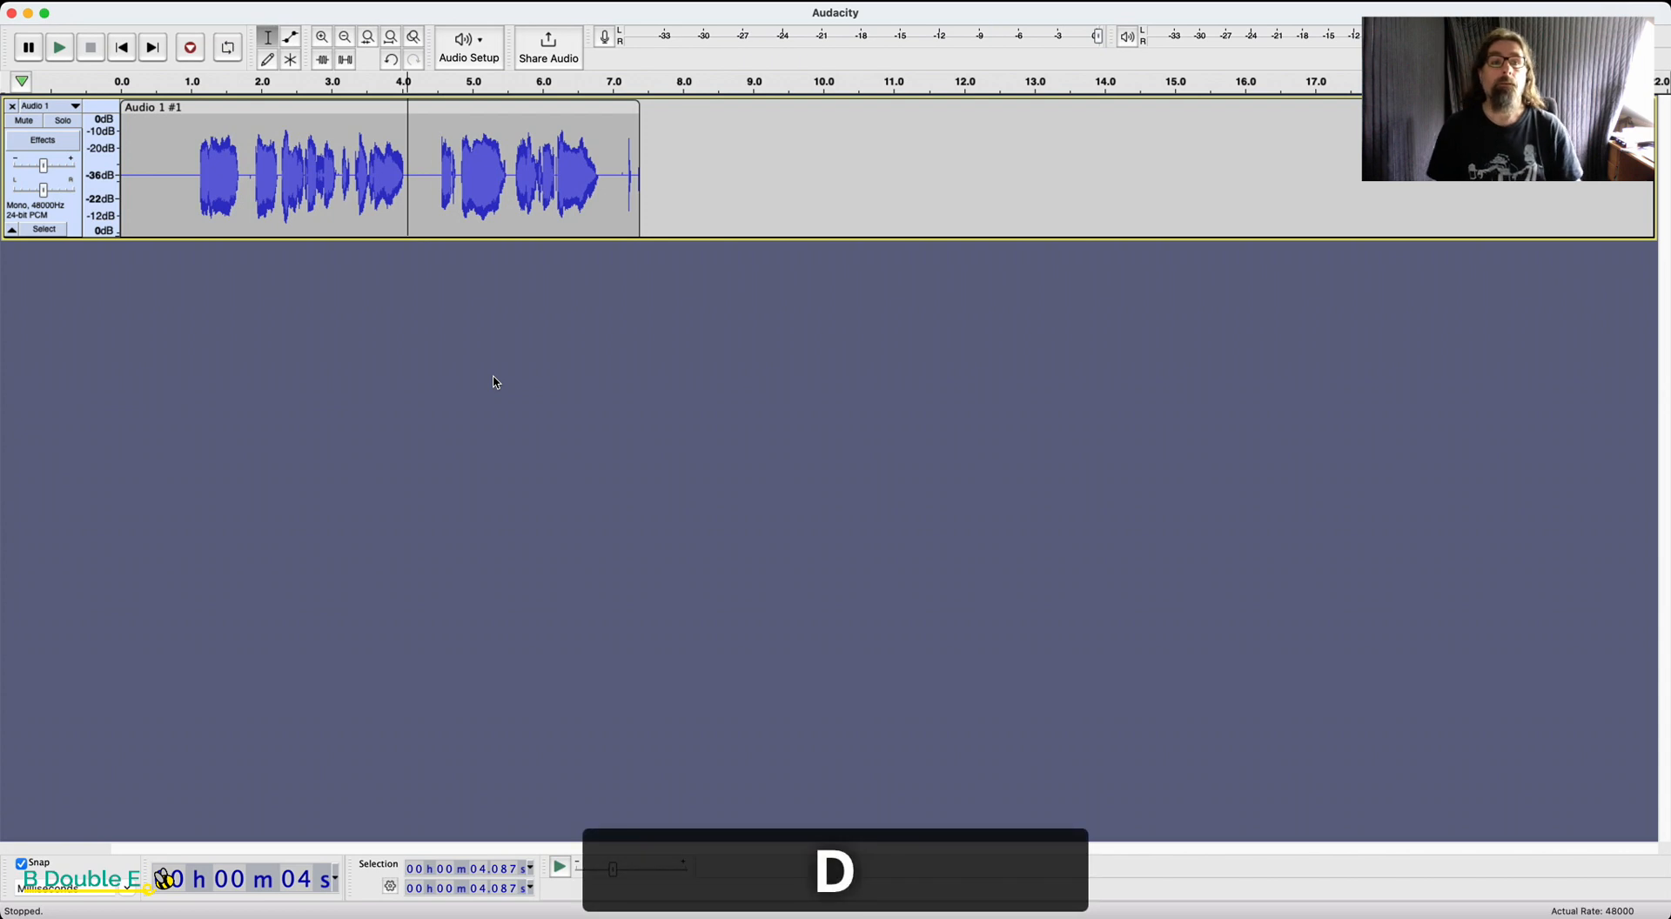
{"action": "left_click", "coordinate": [189, 46]}
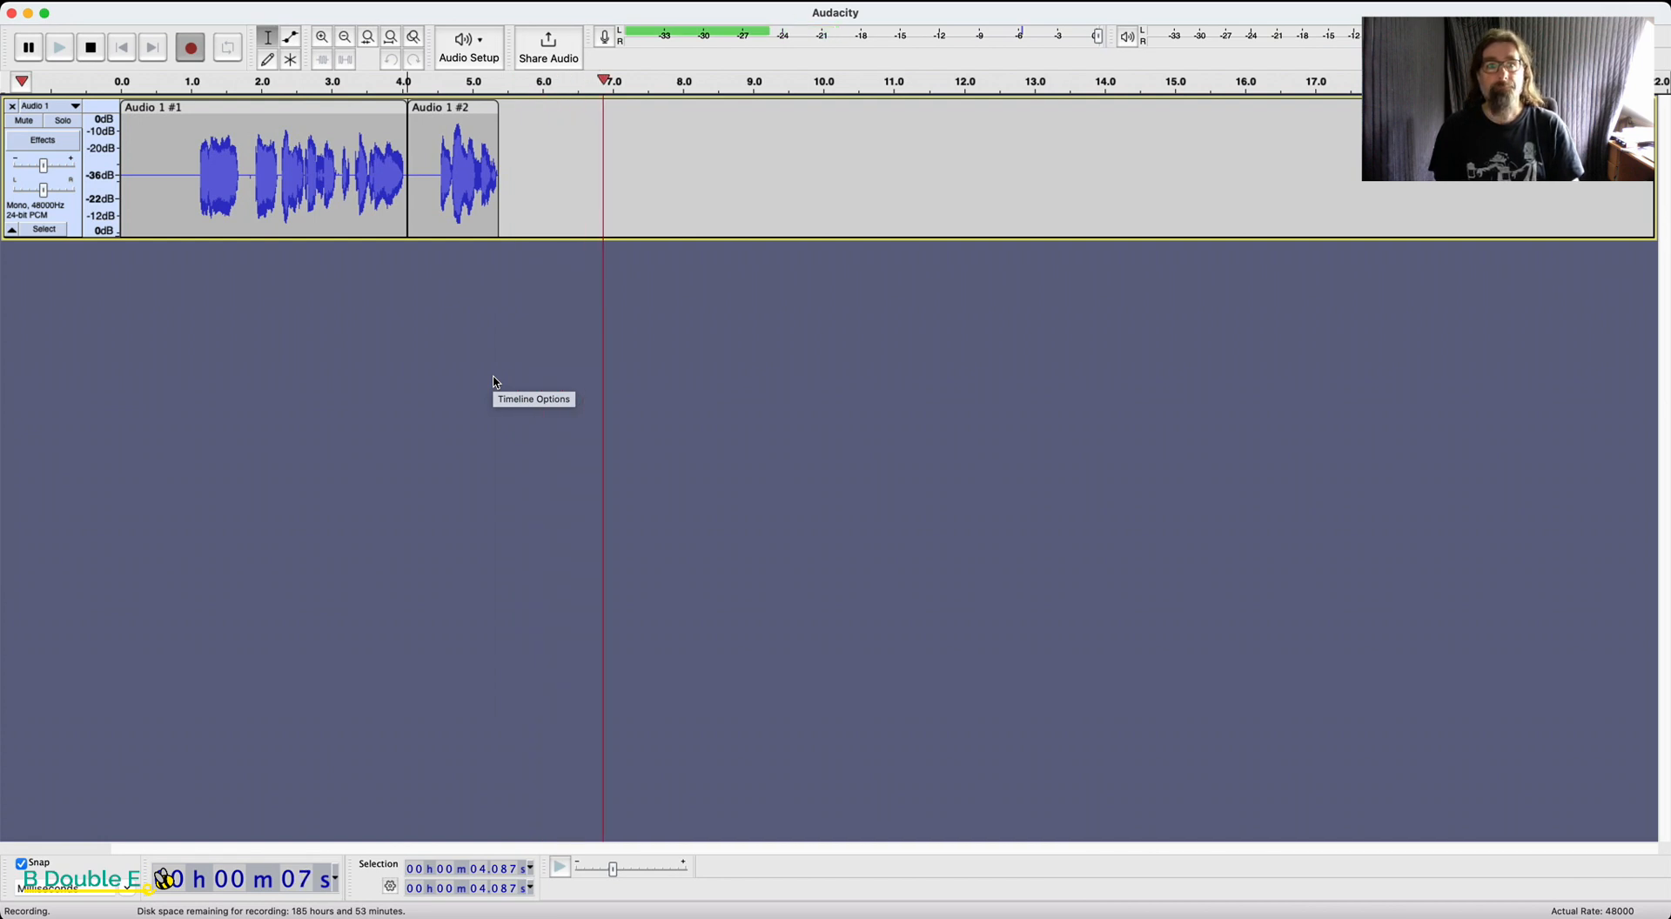
{"action": "left_click", "coordinate": [89, 45]}
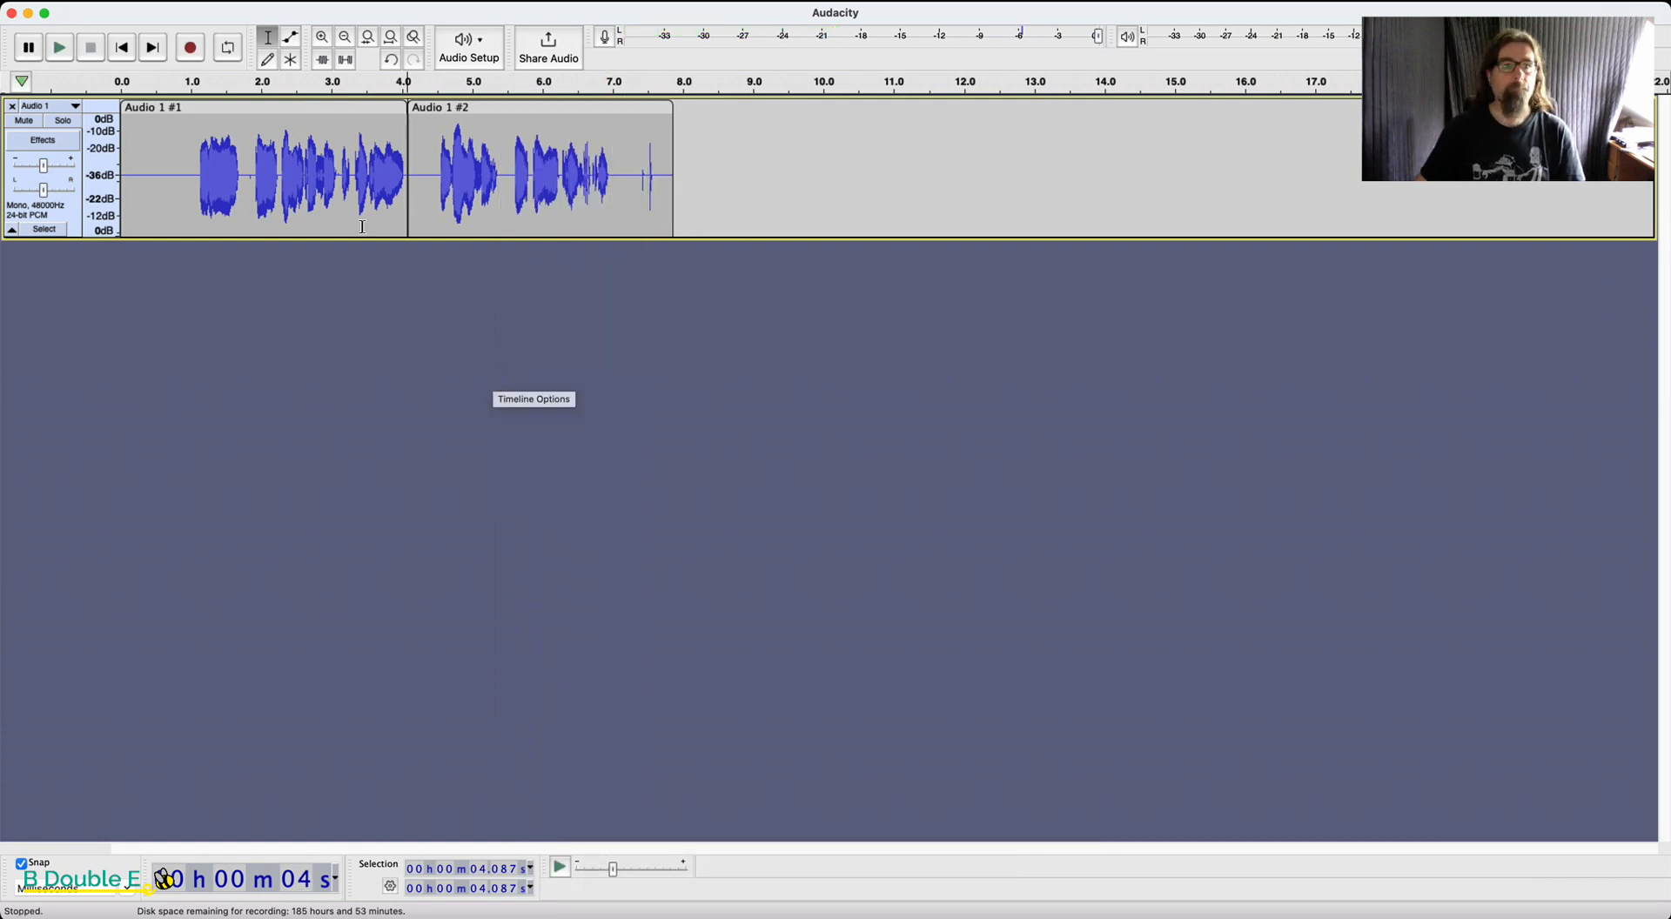